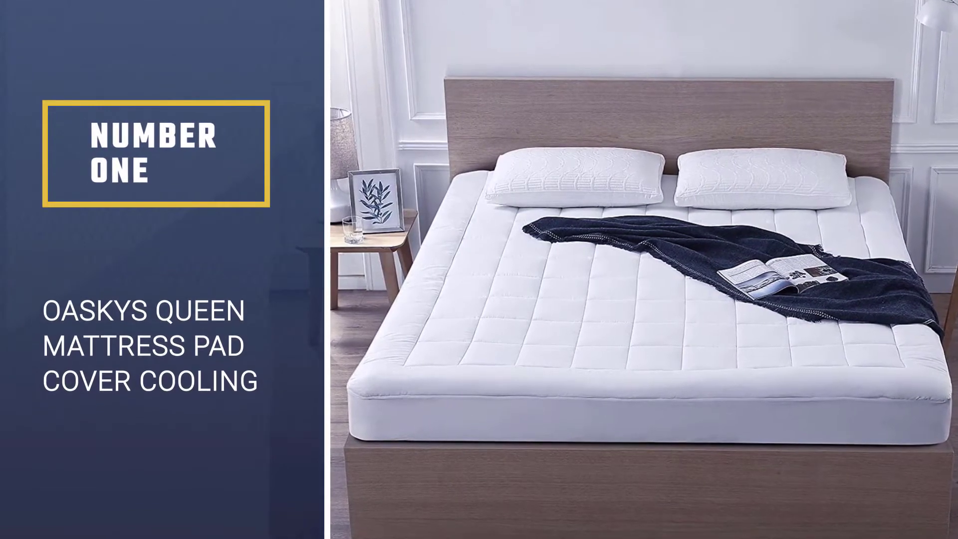
scroll(down, 3)
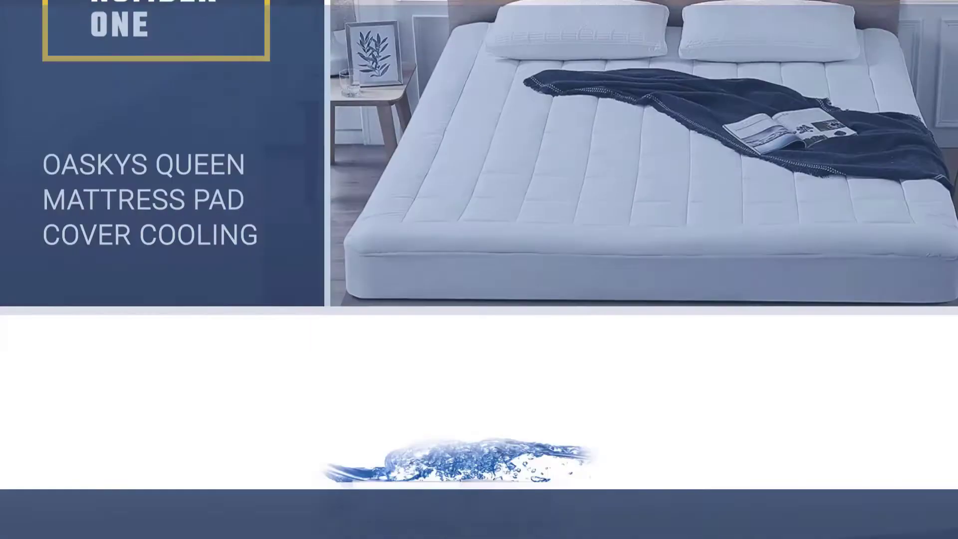